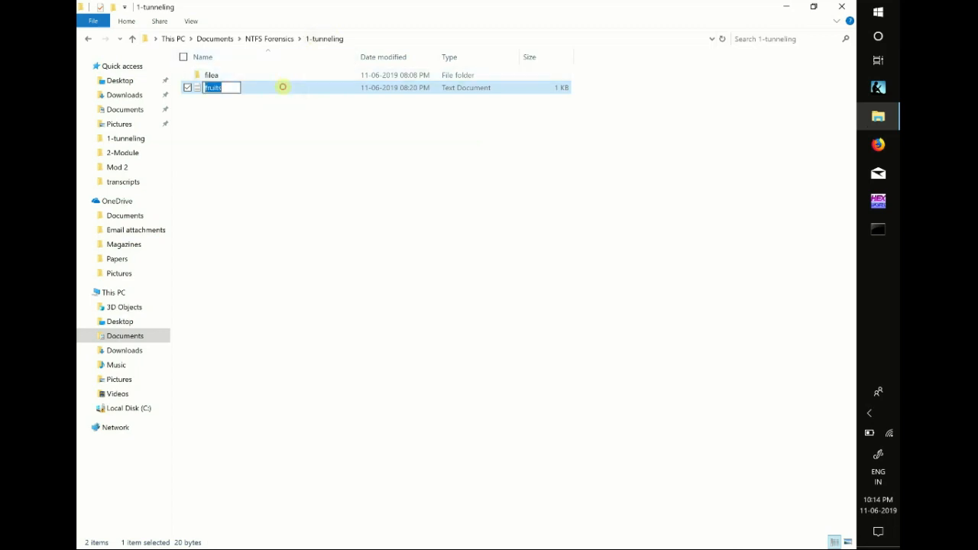
- Check the original fruits file's creation timestamp in its Properties dialog, then dismiss it
right_click(222, 87)
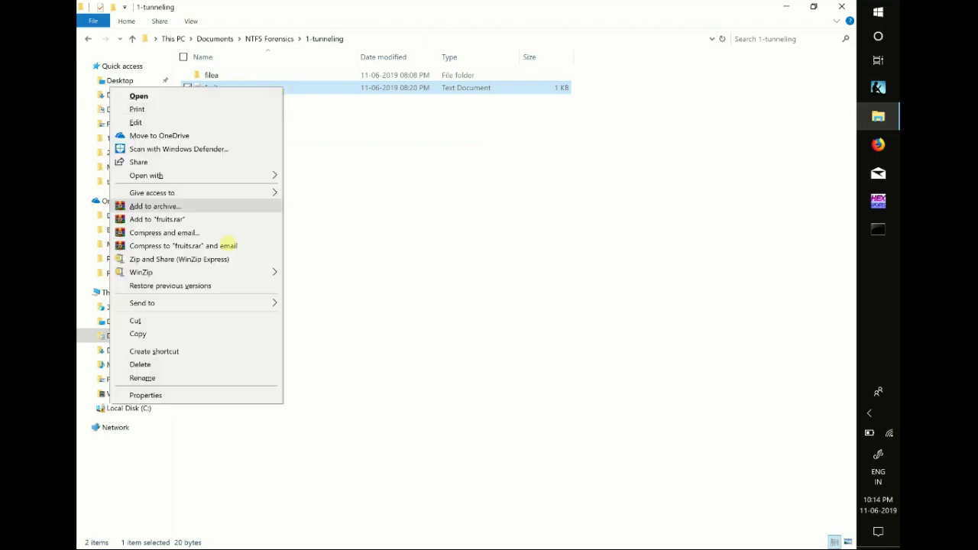
click(145, 394)
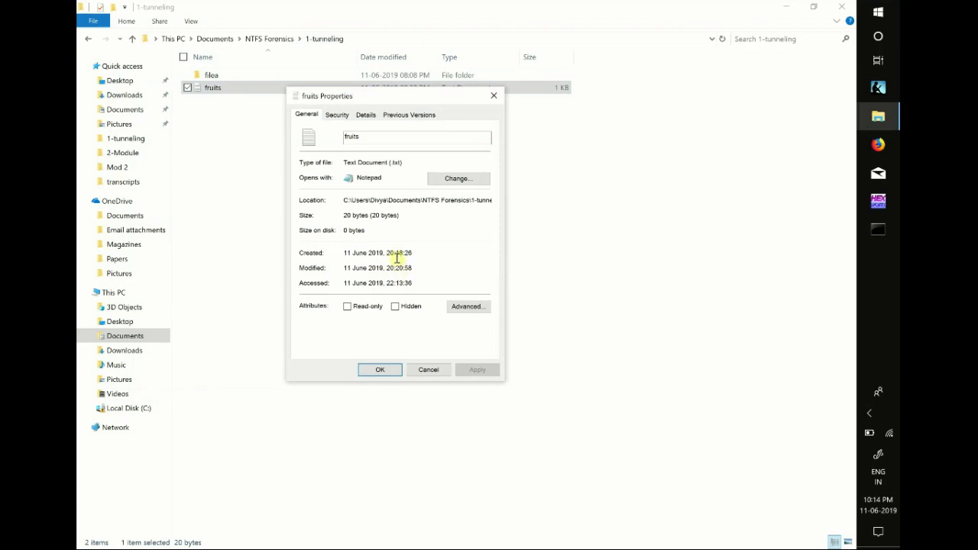
mouse_move(405, 269)
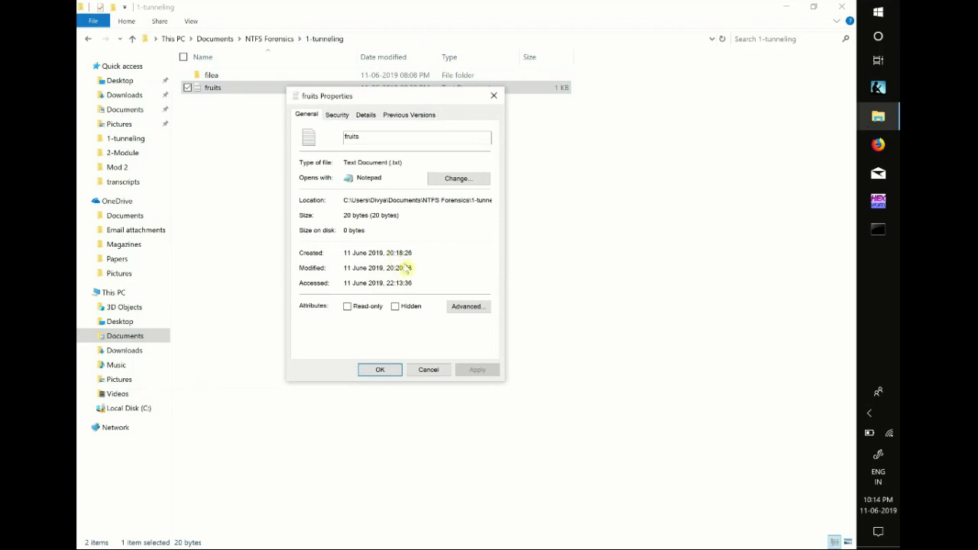
mouse_move(379, 369)
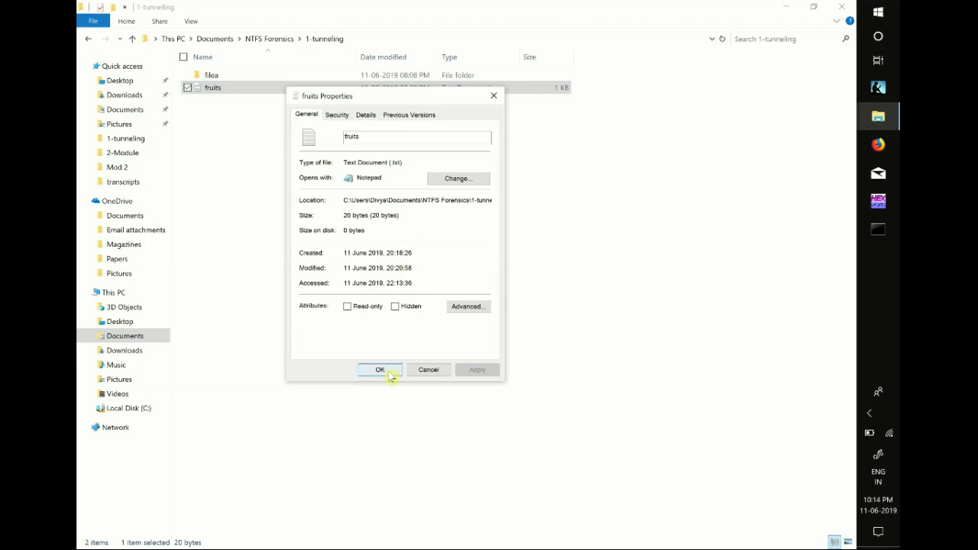
click(379, 370)
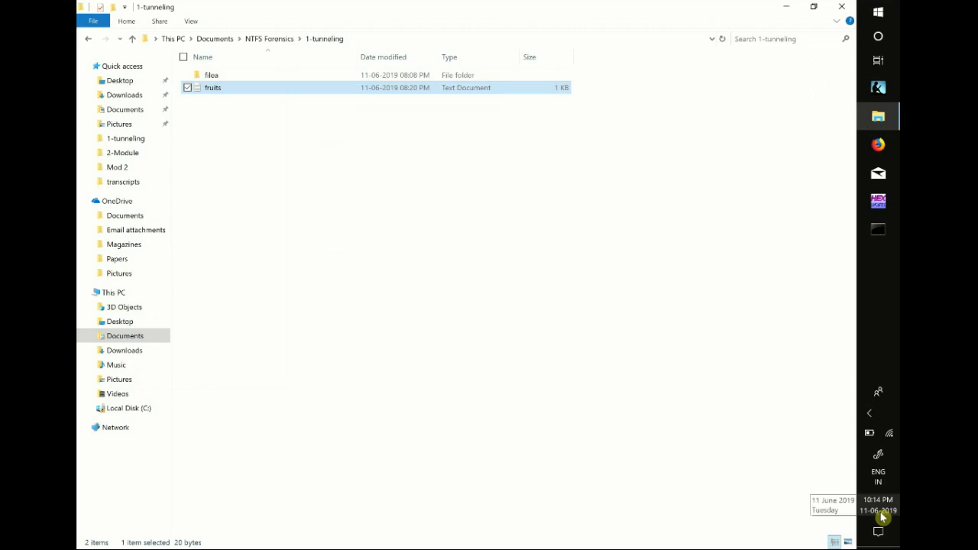
mouse_move(298, 98)
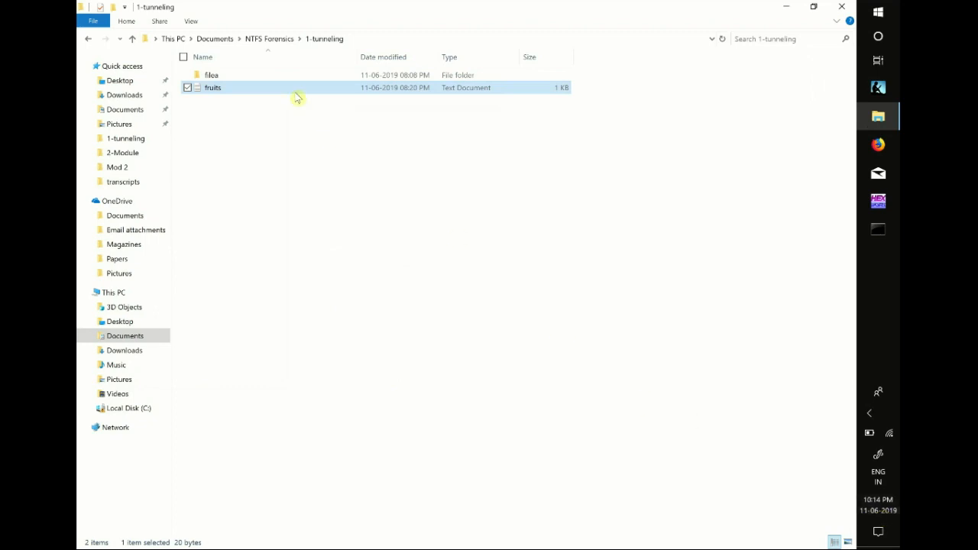
- Delete the fruits text file, leaving only the files folder
right_click(214, 87)
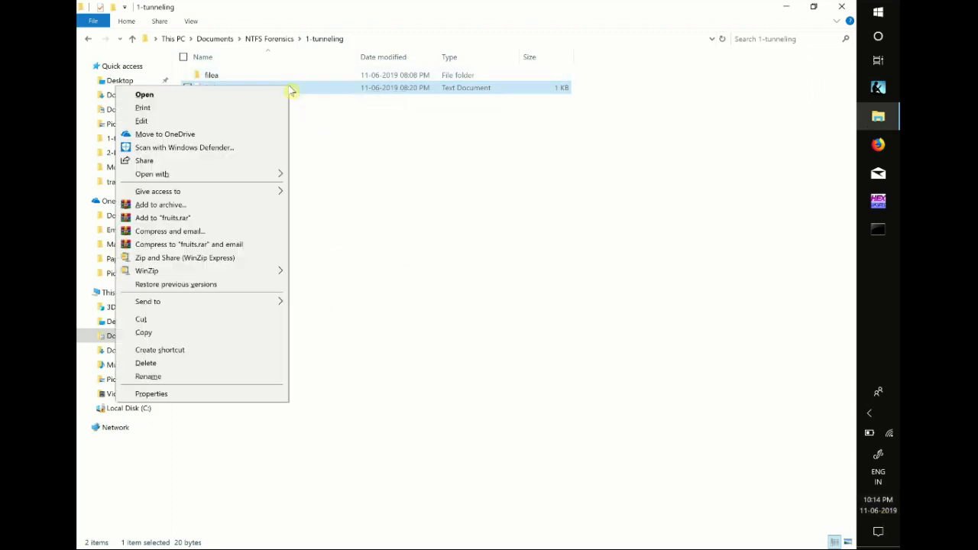
mouse_move(222, 362)
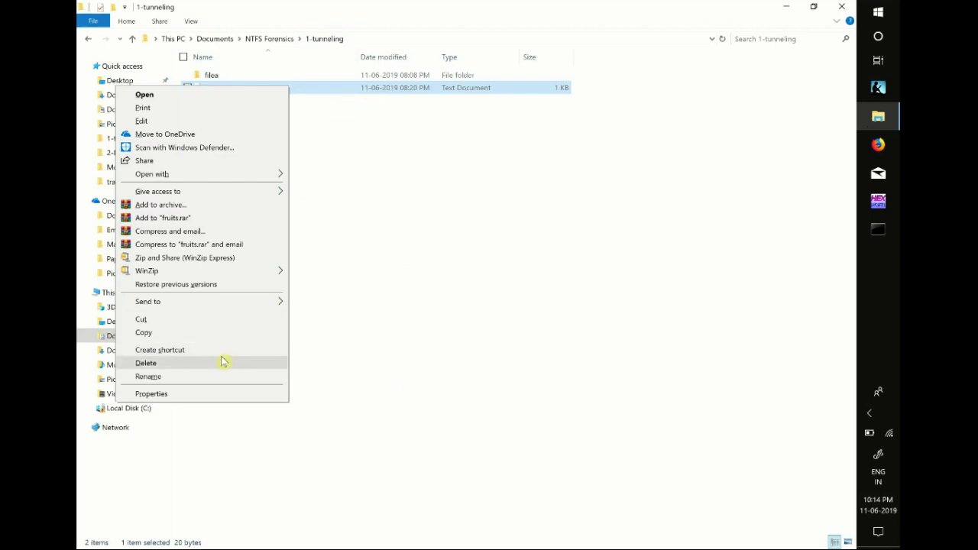
click(147, 362)
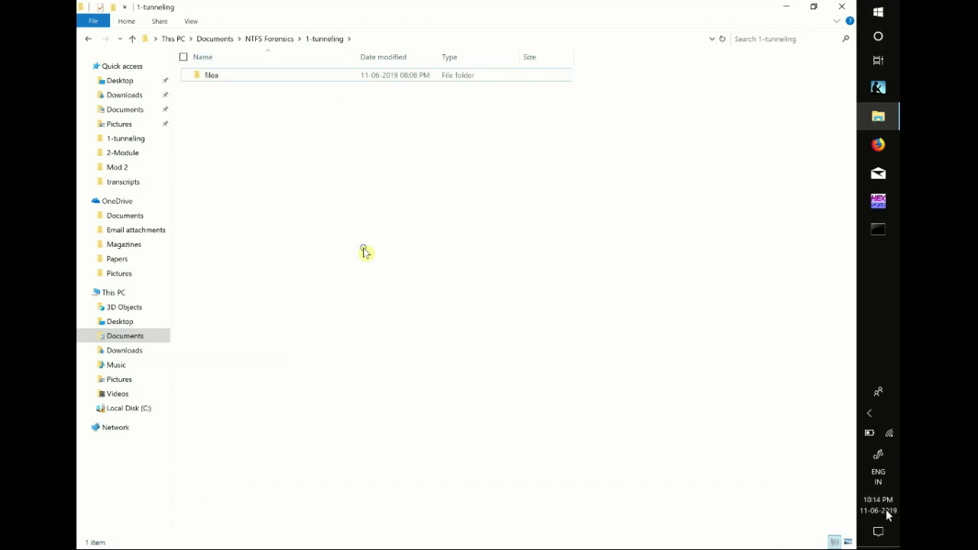
- Create a new empty text document named fruits beside the files folder
right_click(363, 252)
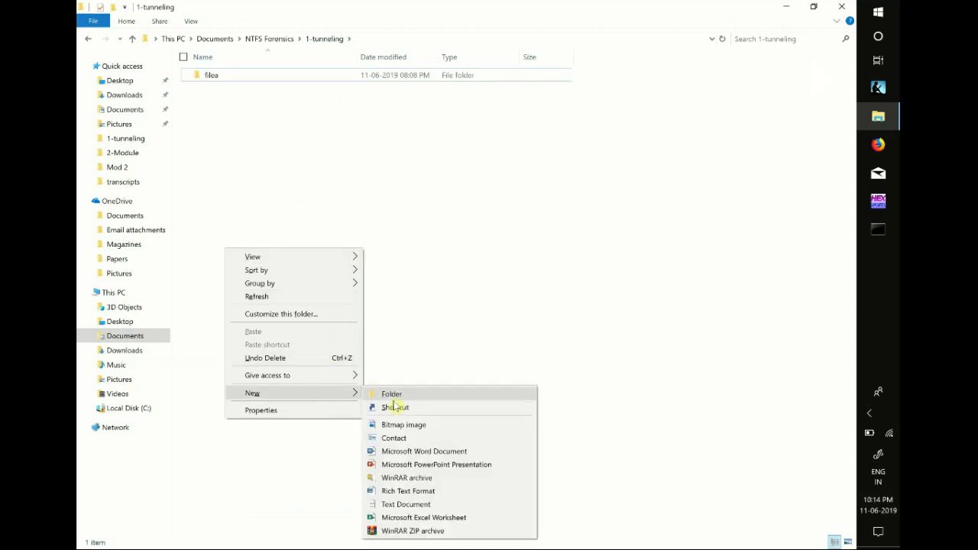
click(406, 505)
text(fruits)
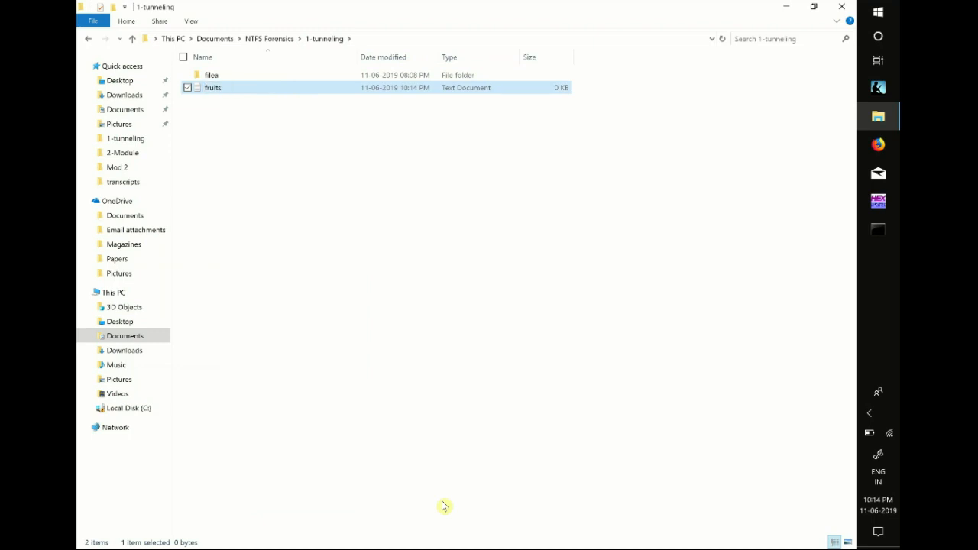
mouse_move(342, 86)
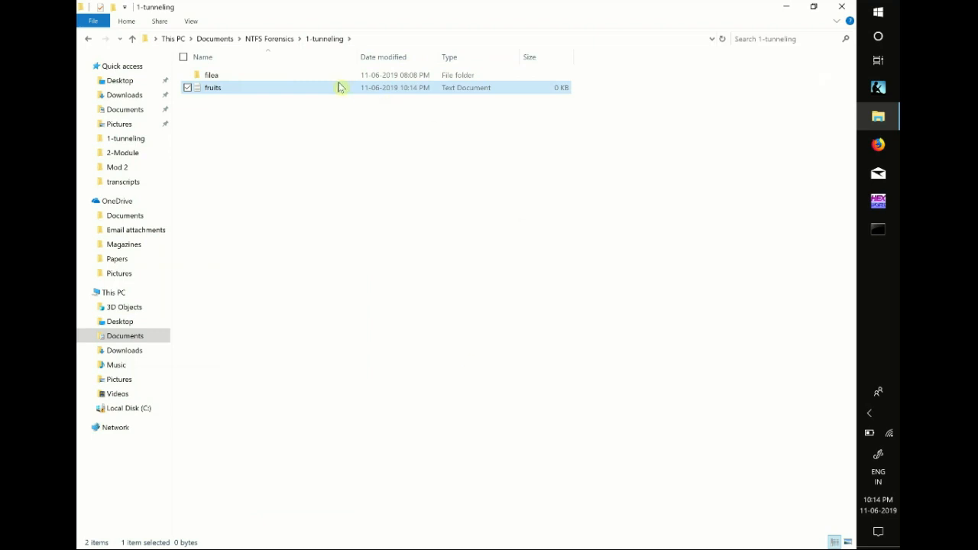
- Show the recreated fruits file's Properties with creation time 11 June 2019, 20:18:26
right_click(213, 87)
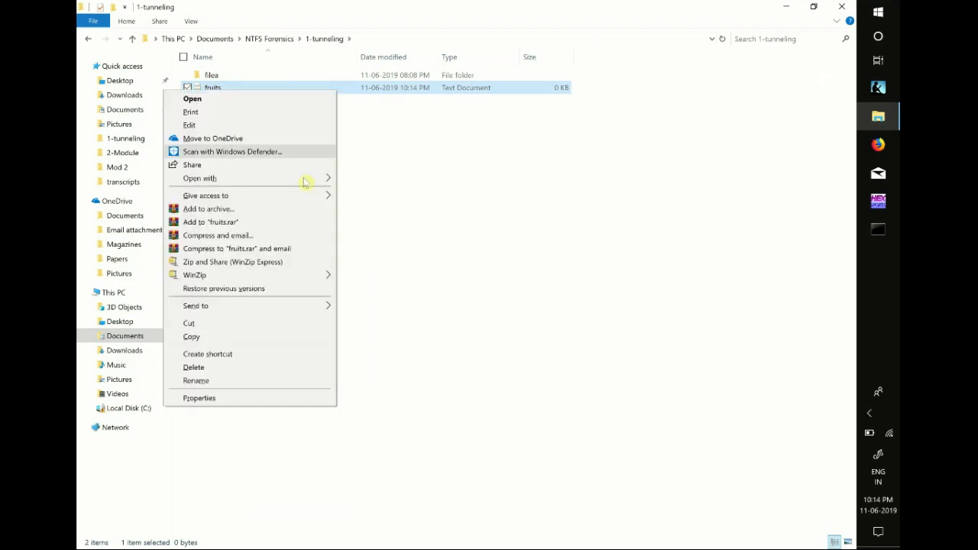
mouse_move(249, 398)
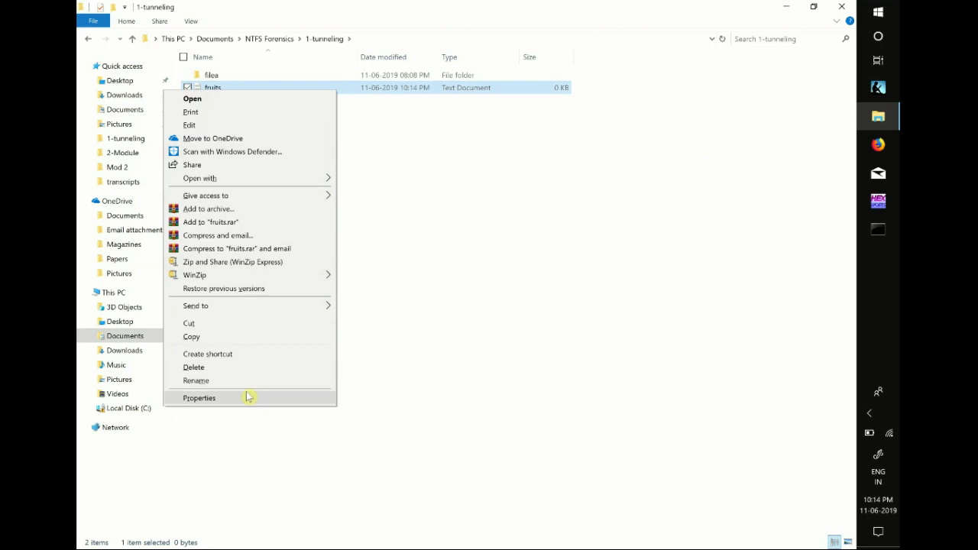
click(198, 398)
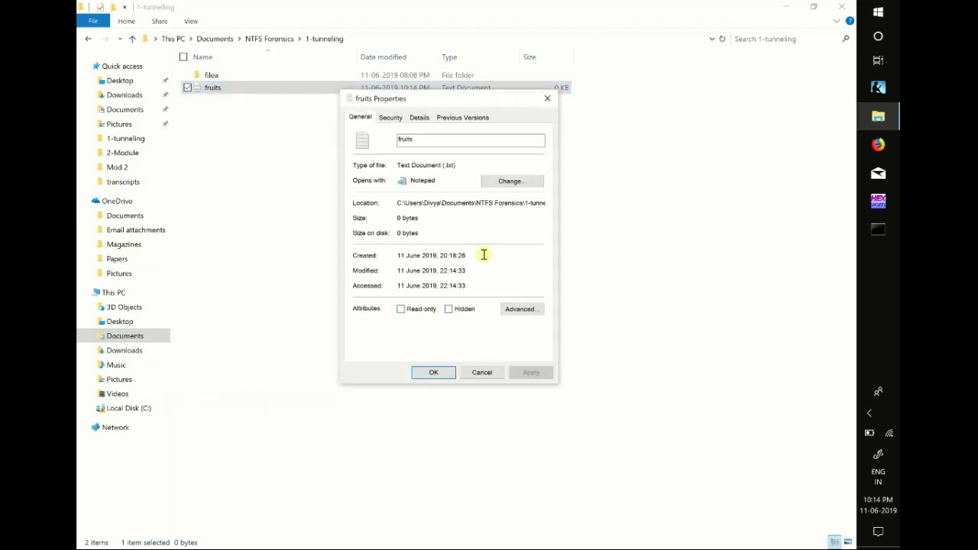